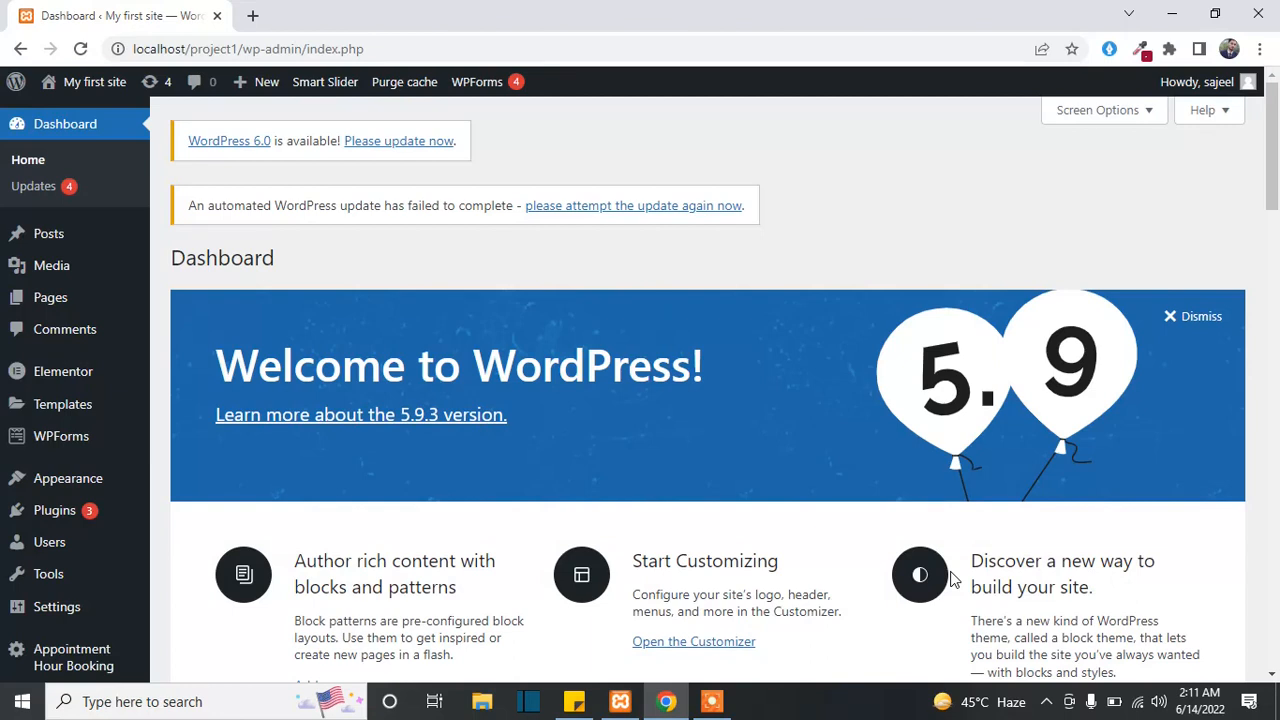
- Open Plugins in the admin sidebar, then its Add New page
click(55, 510)
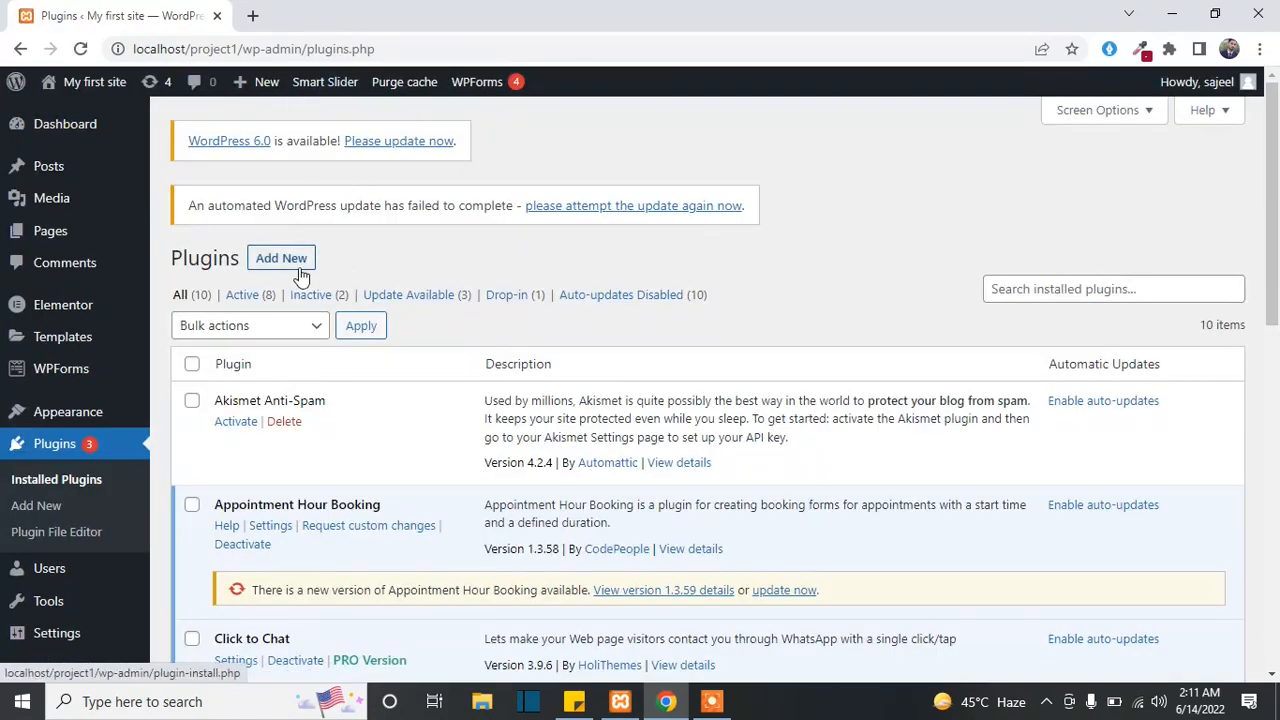
click(281, 258)
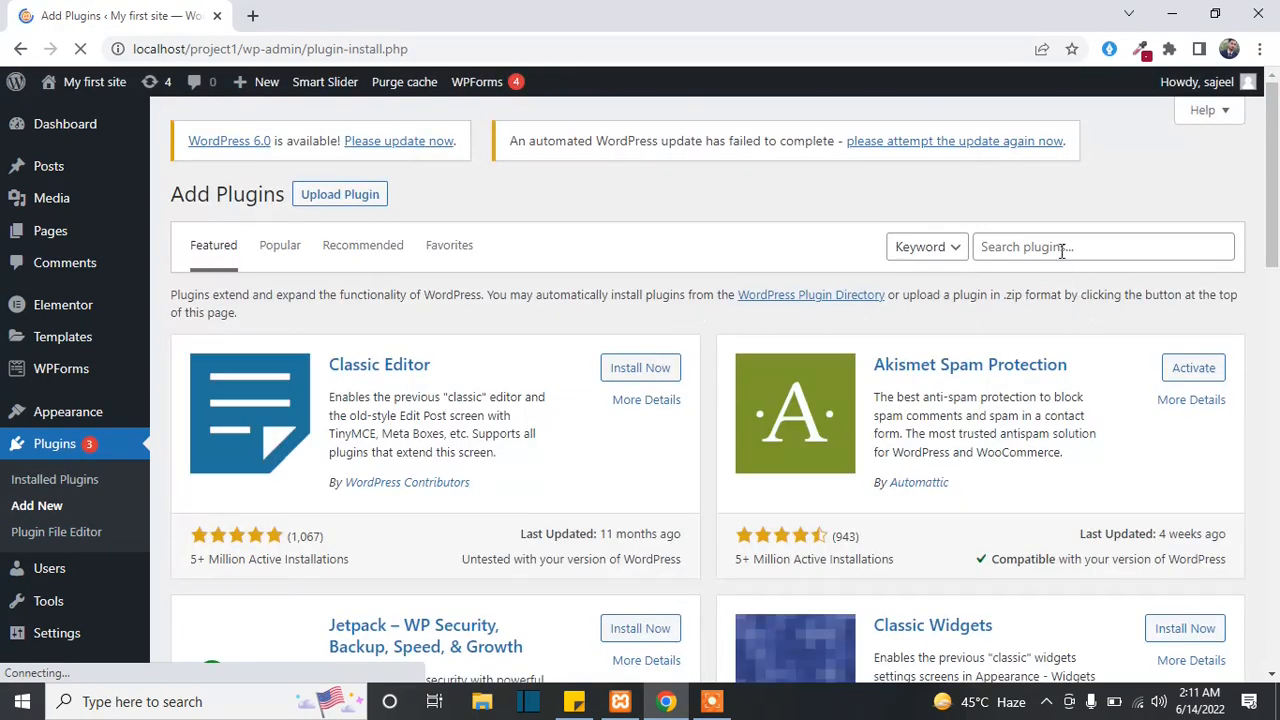
- Search the plugin directory for 'wp file manager'
text(wp file)
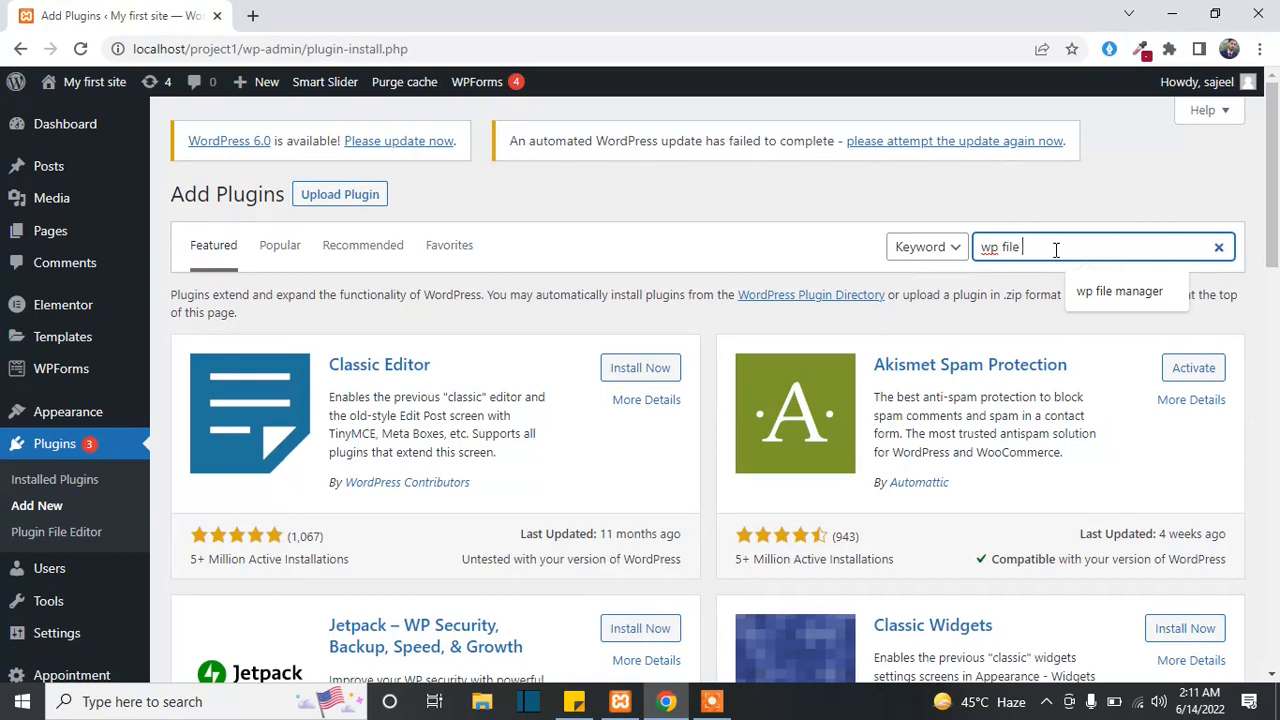
key(Enter)
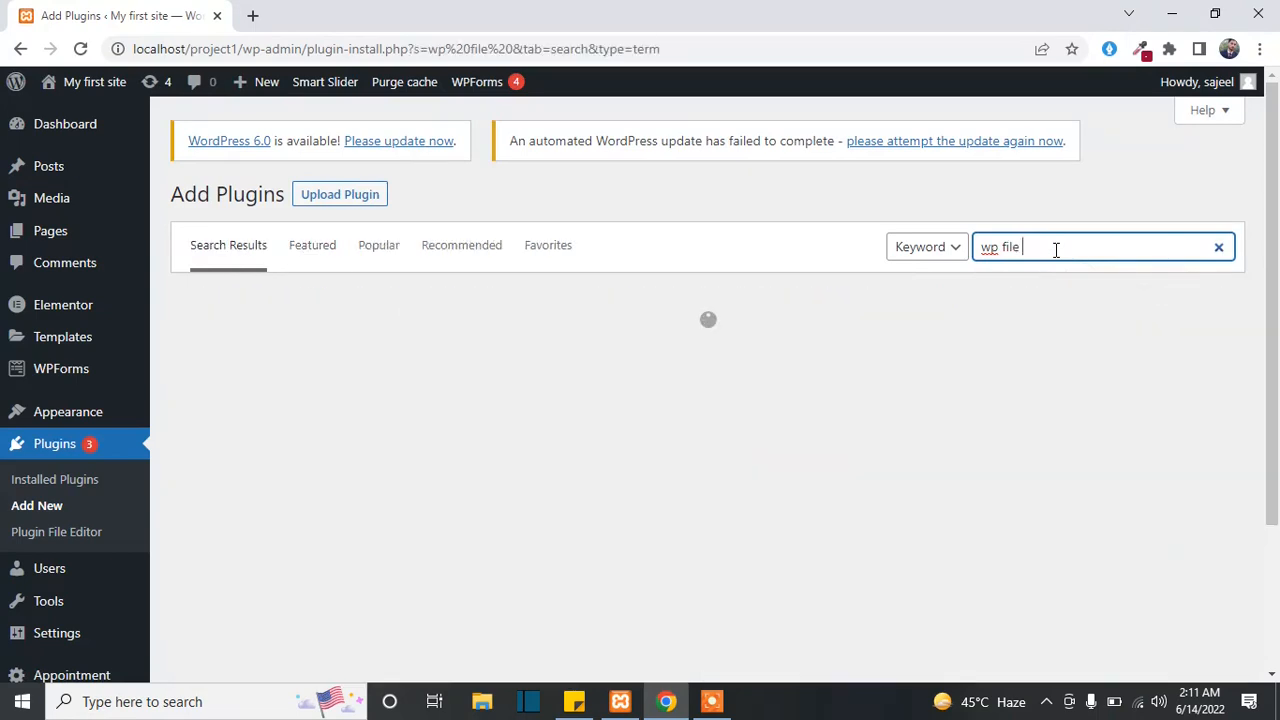
text(manager)
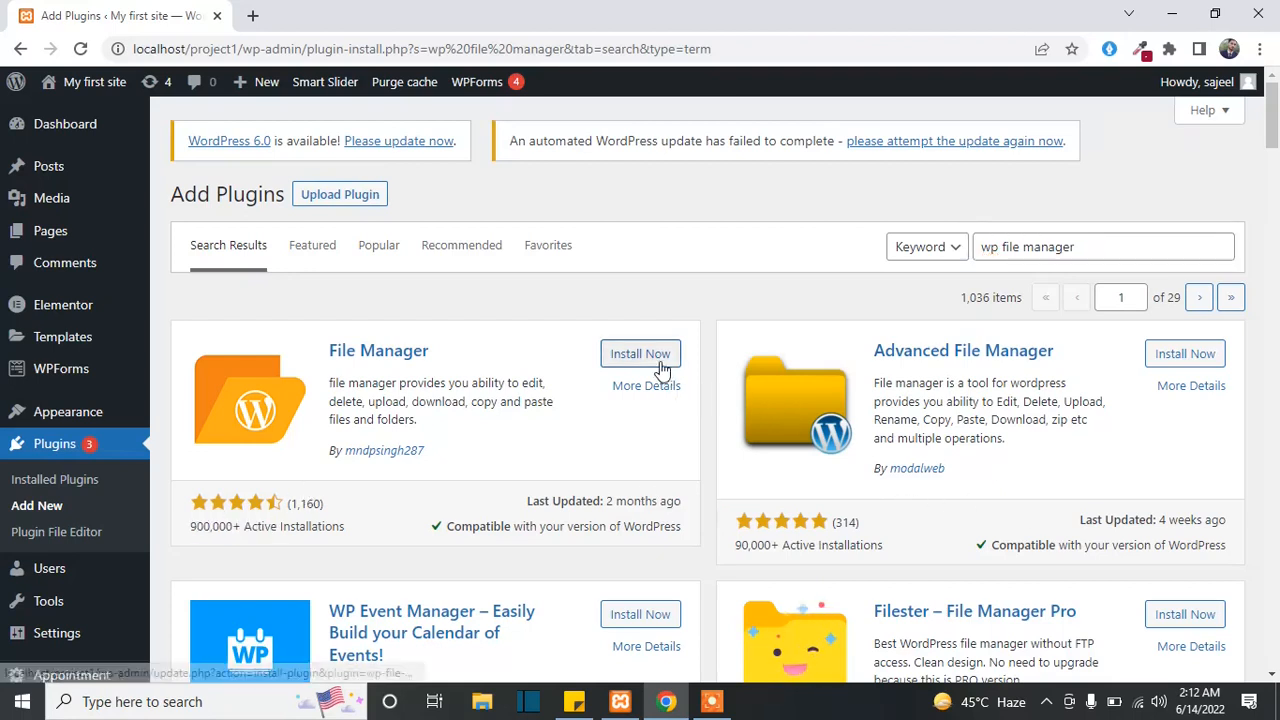
- Install the File Manager plugin, activate it, and scroll the Plugins list
click(640, 353)
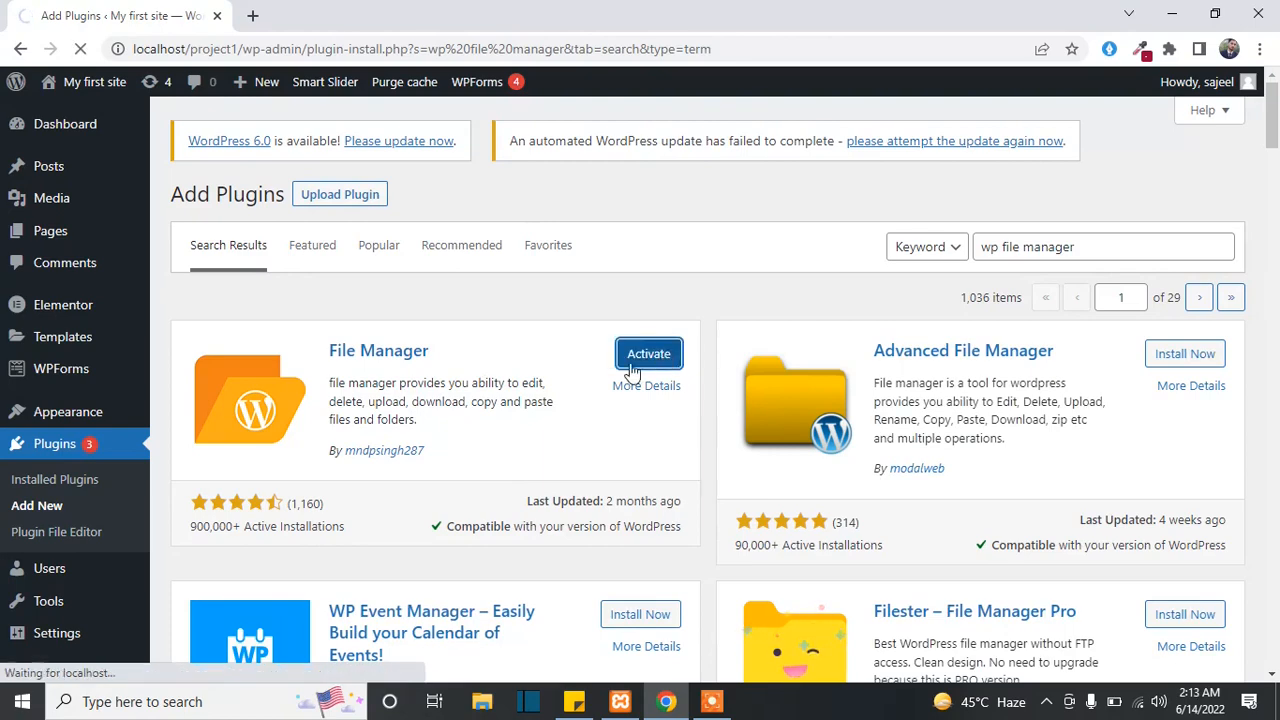
click(648, 353)
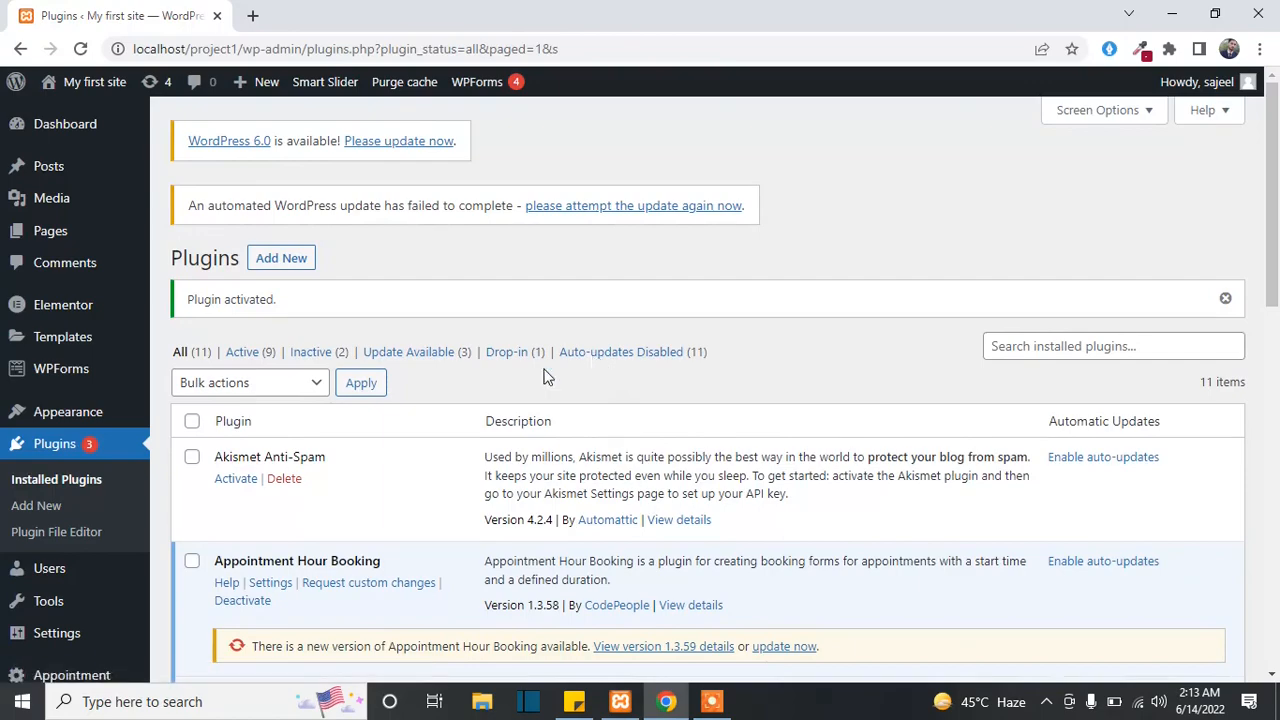
scroll(down, 3)
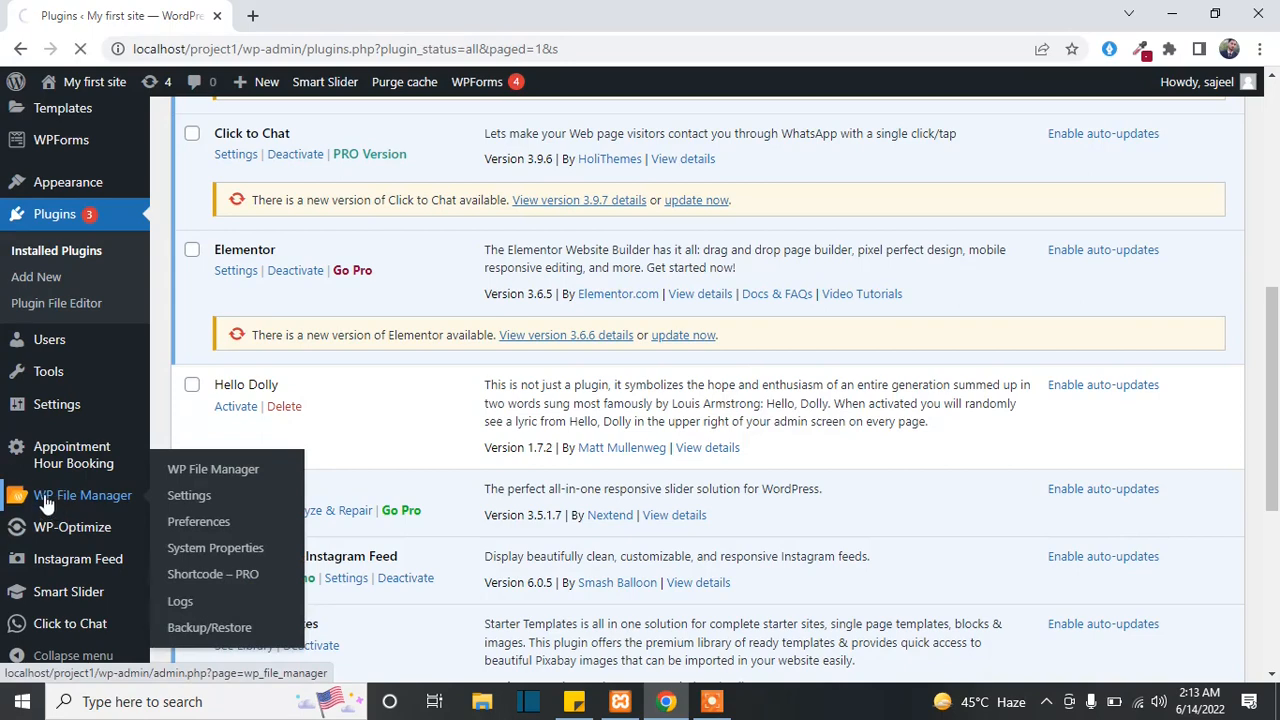
- Open WP File Manager from the sidebar and close the welcome popup
click(82, 495)
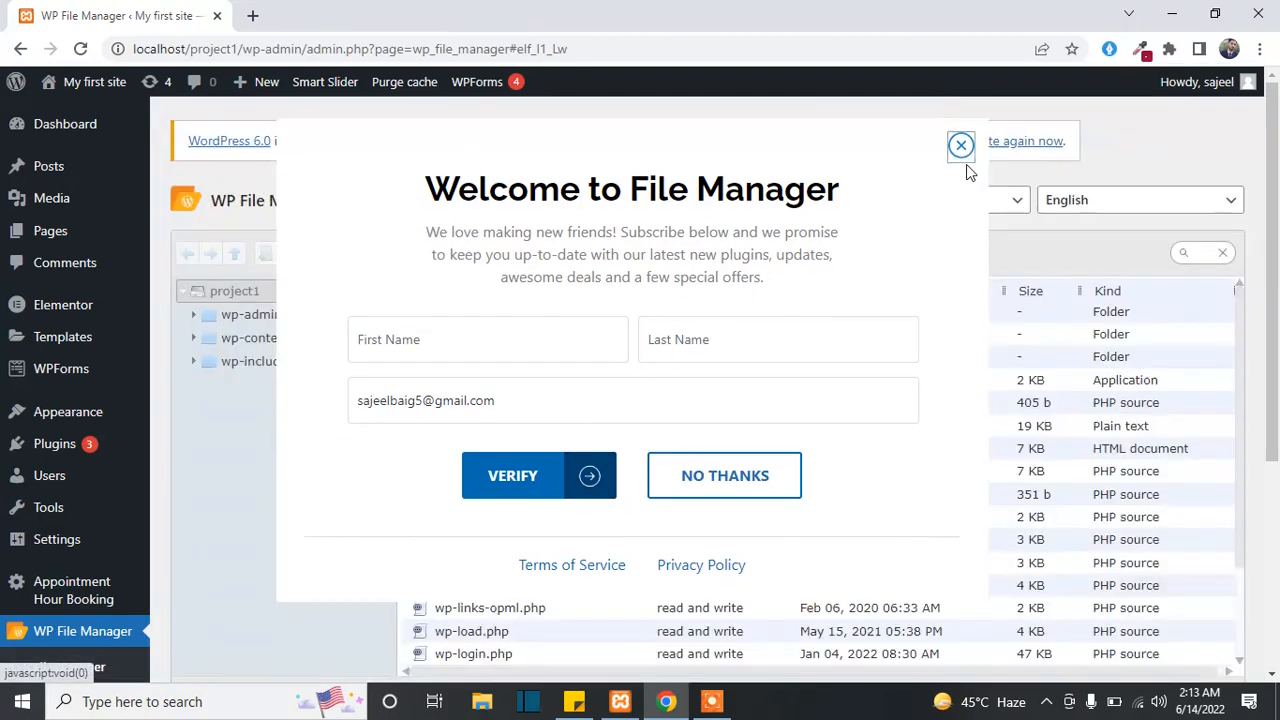
click(960, 145)
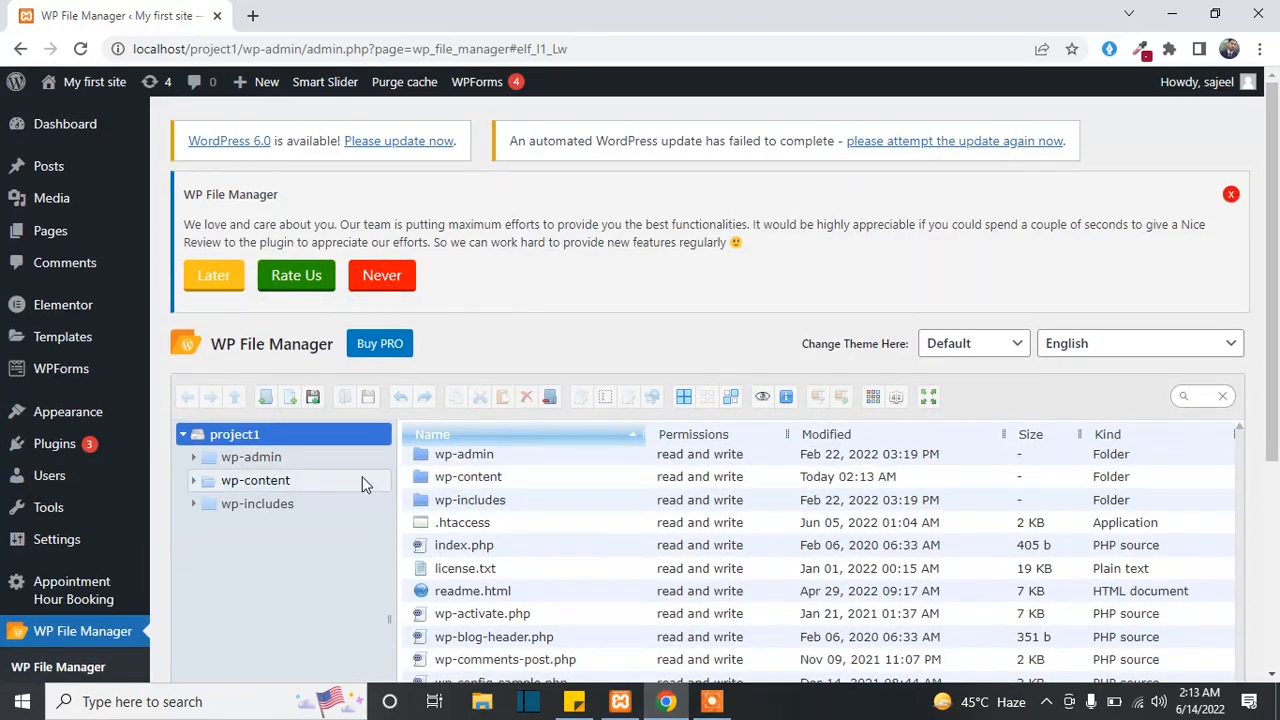
mouse_move(362, 490)
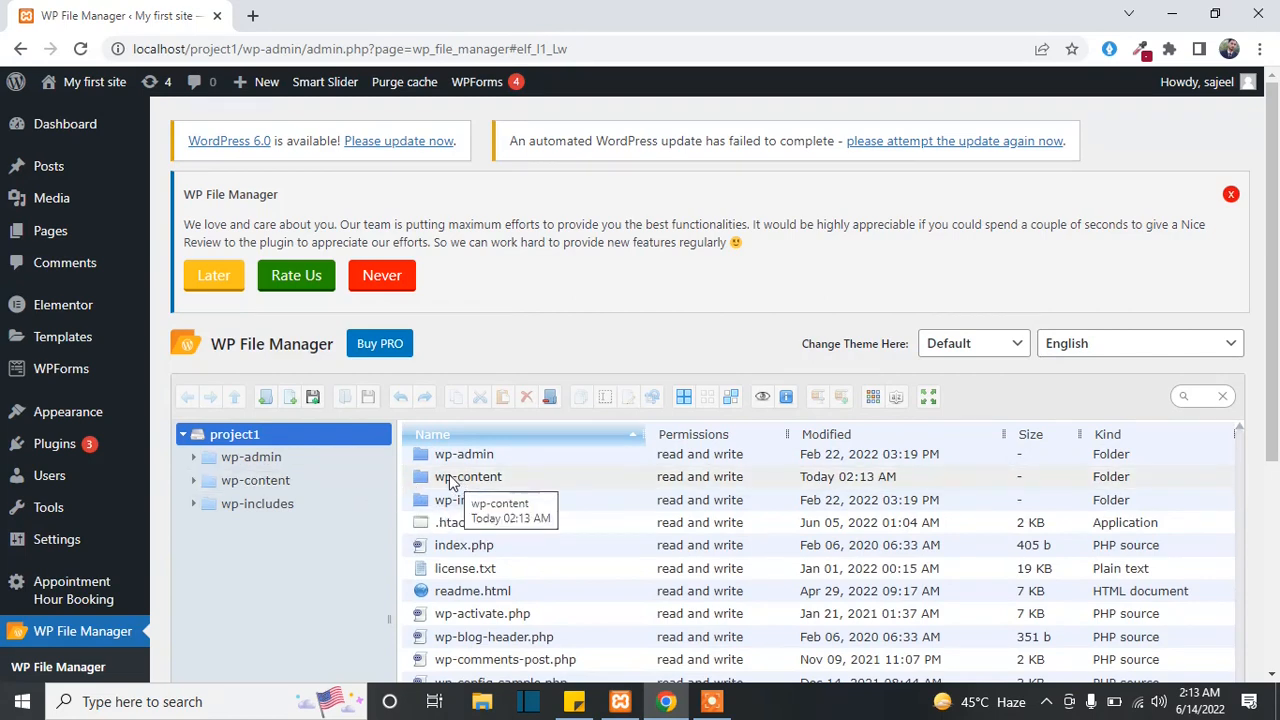
- Open wp-content and expand the themes folder in the tree
click(468, 476)
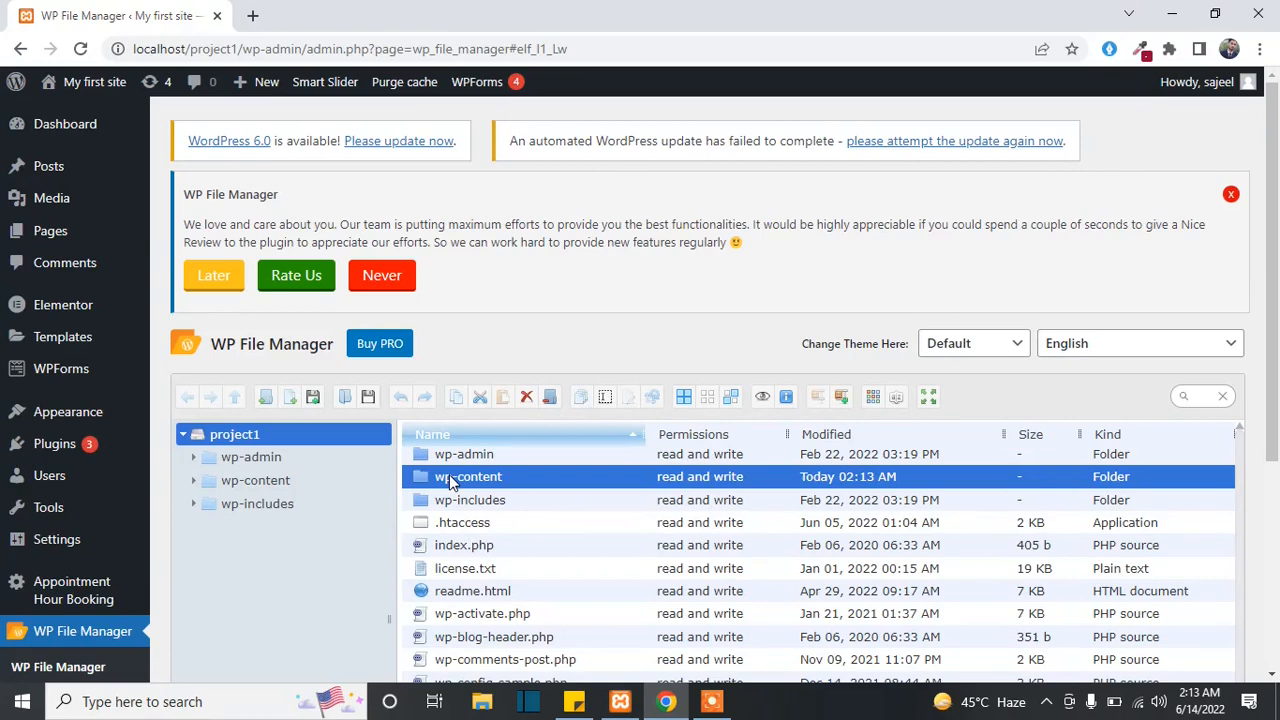
double_click(467, 476)
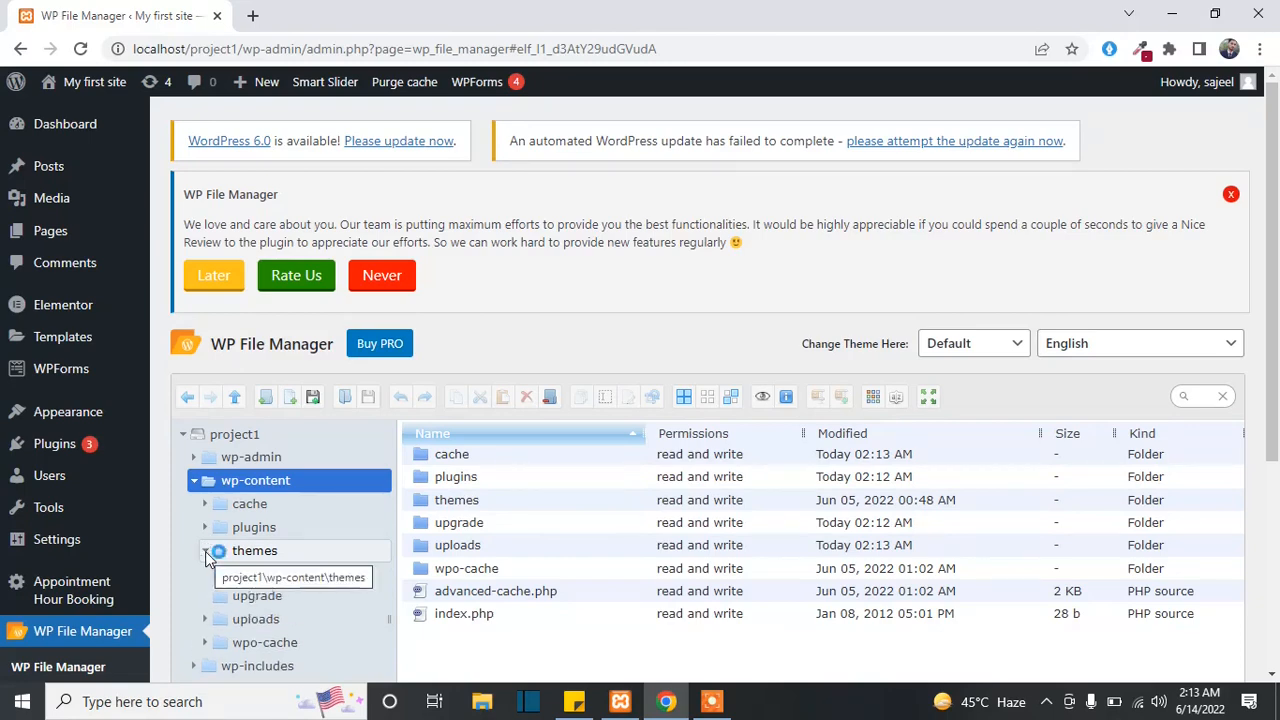
click(205, 550)
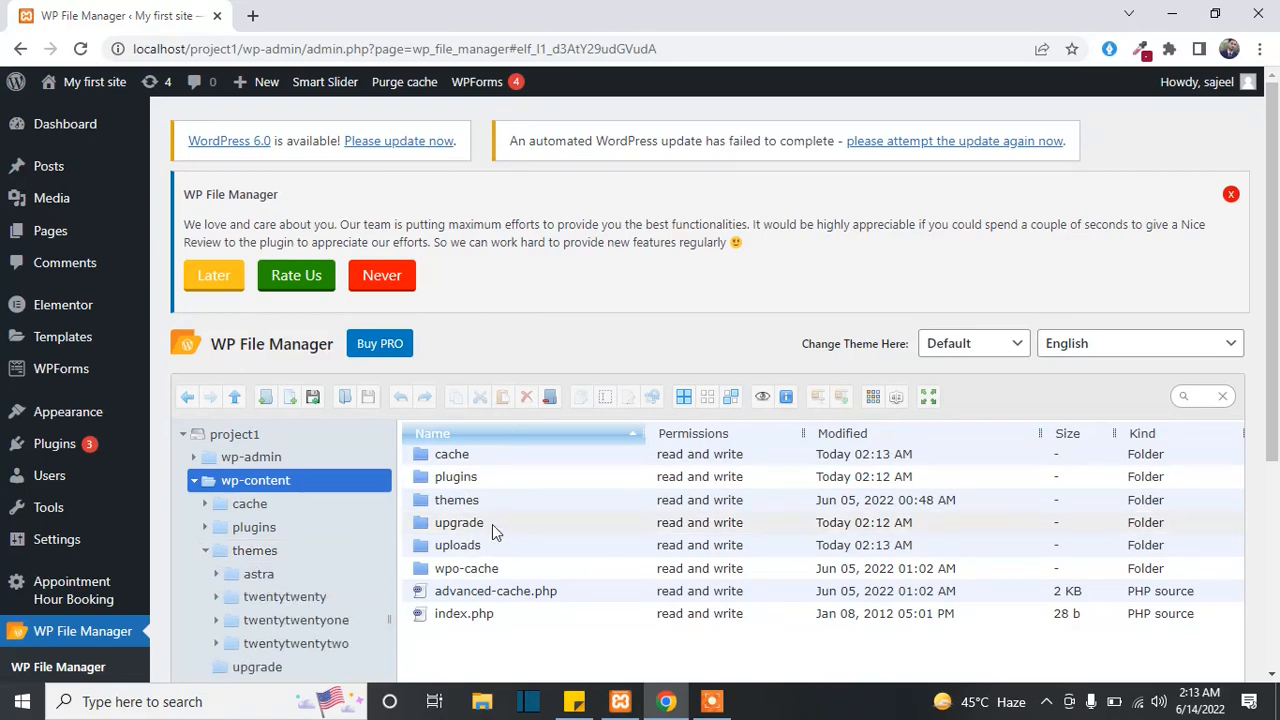
mouse_move(459, 522)
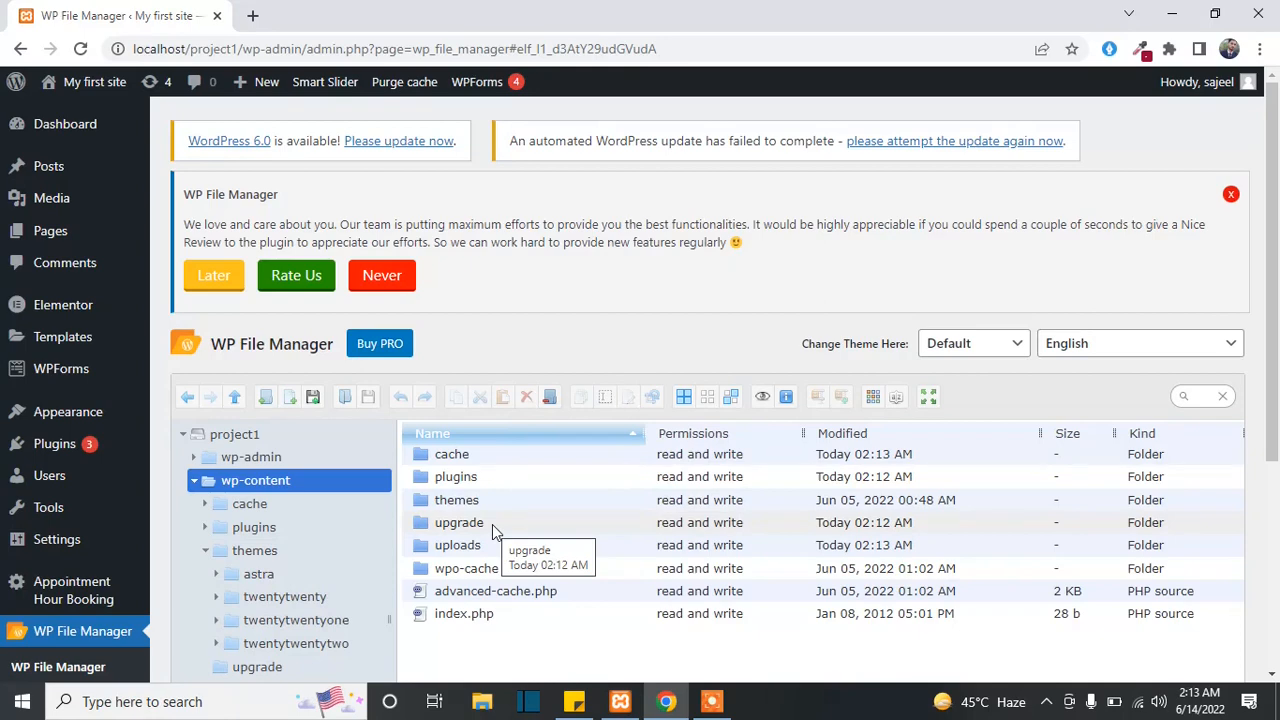